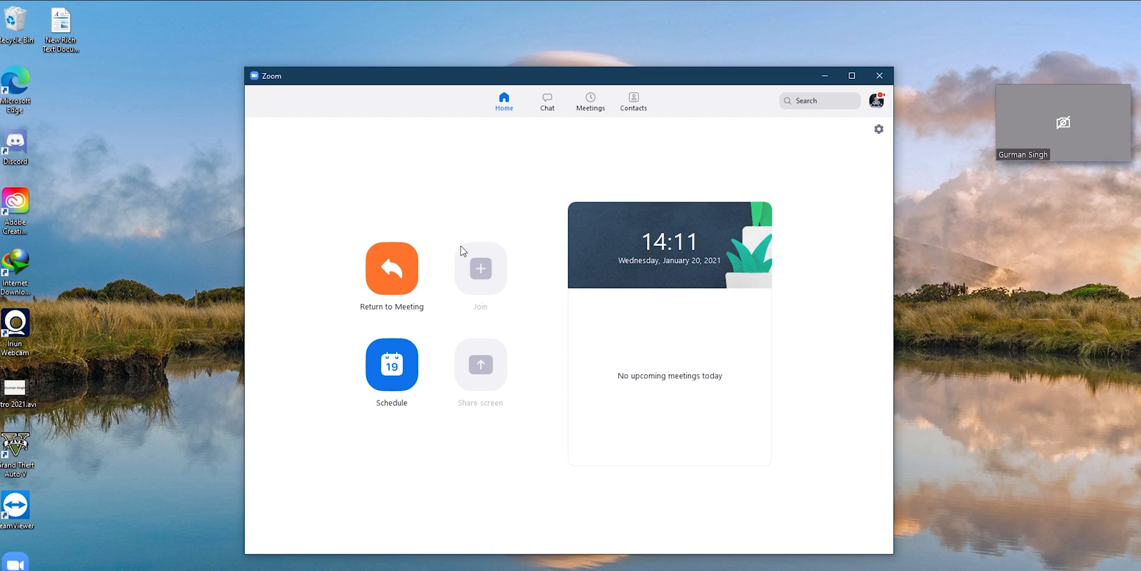
pyautogui.moveTo(419, 282)
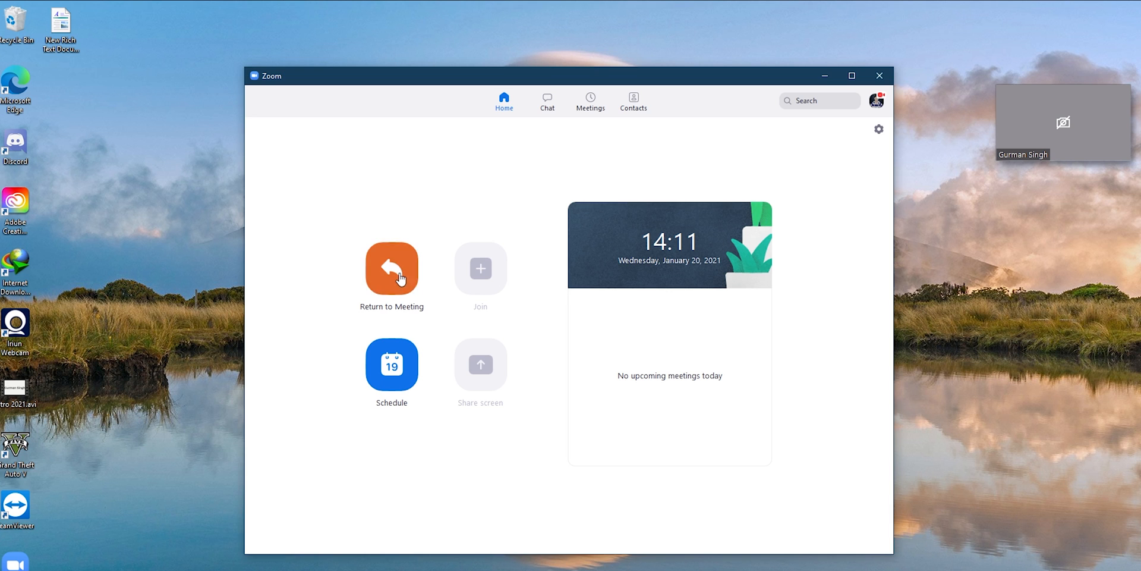
# Return to the ongoing meeting from the Zoom Home tab, video still off
pyautogui.click(392, 268)
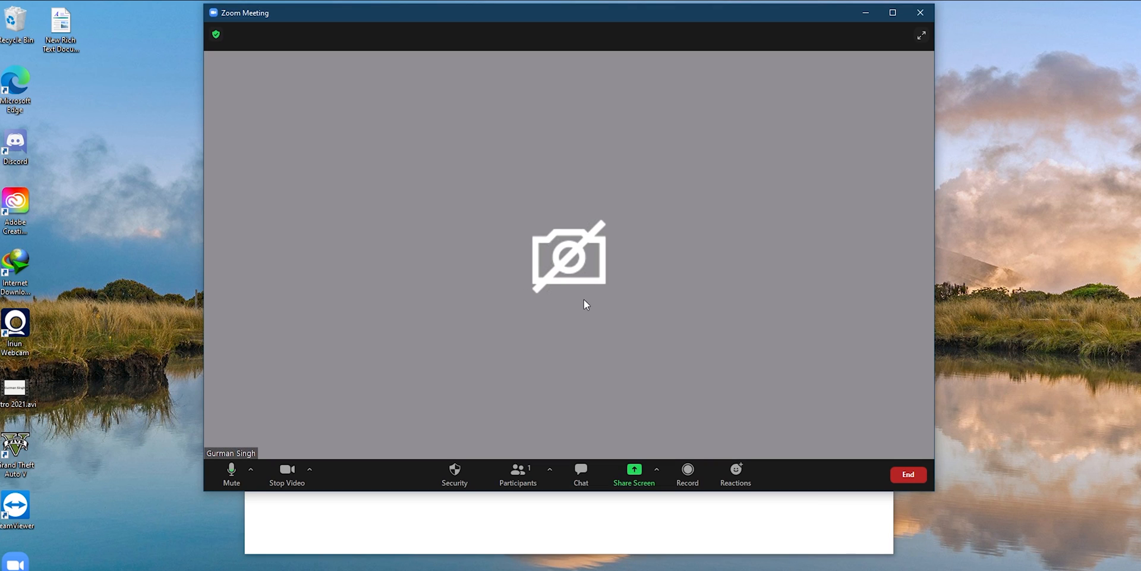
pyautogui.moveTo(411, 513)
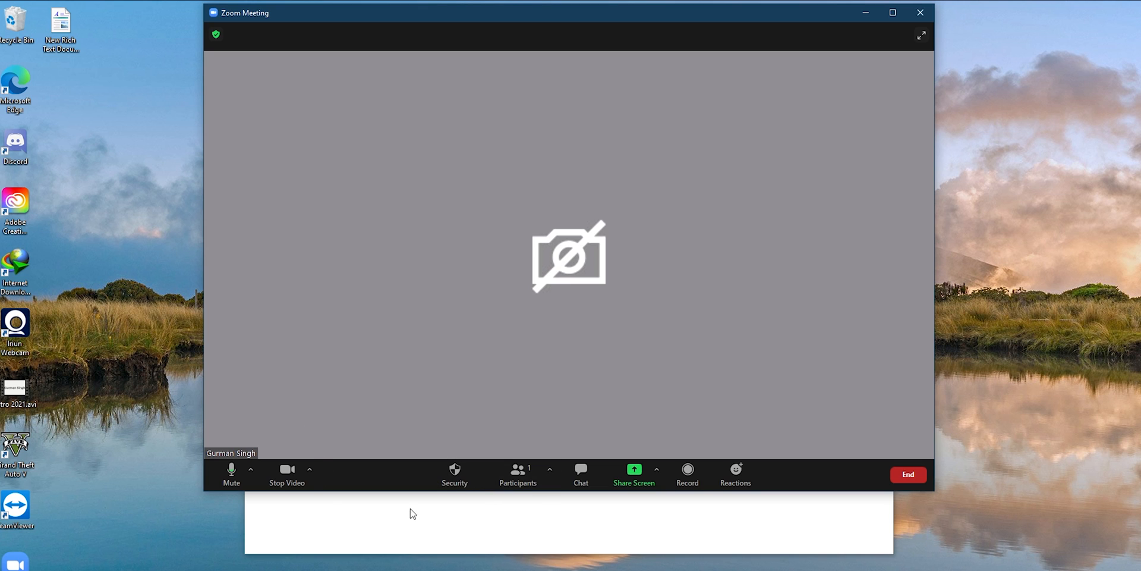
pyautogui.moveTo(622, 279)
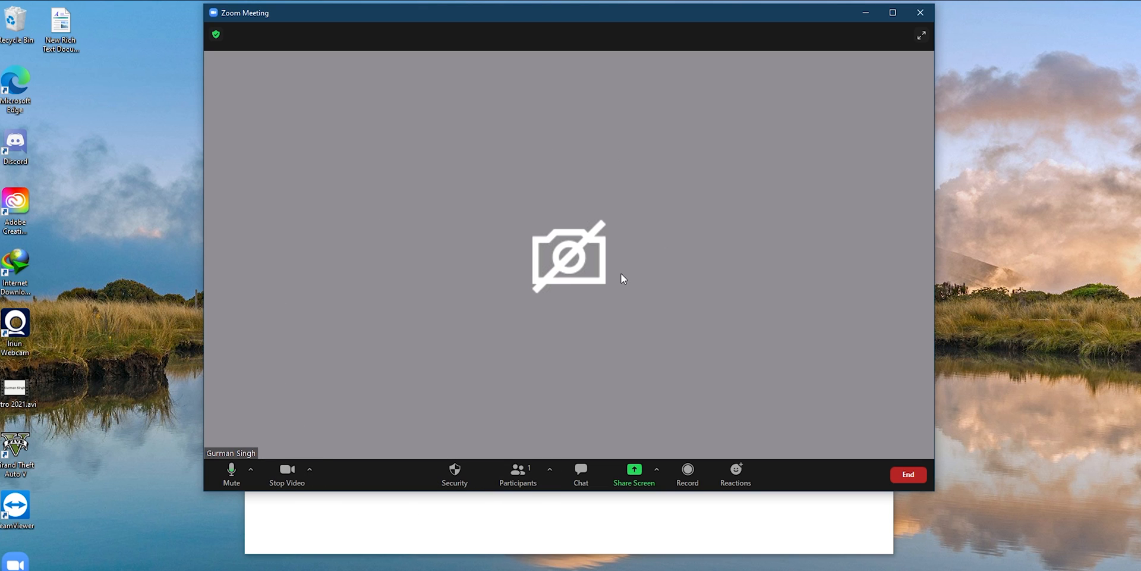
pyautogui.moveTo(313, 470)
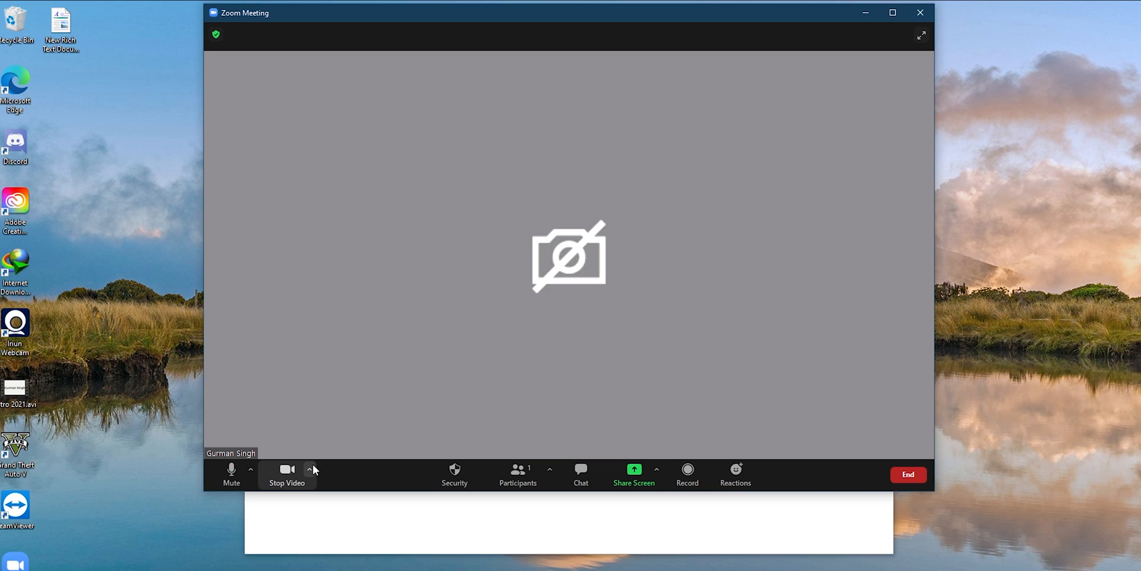
# Open the camera list beside Stop Video, showing Iriun Webcam, Integrated Camera and OBS Virtual Camera
pyautogui.click(308, 469)
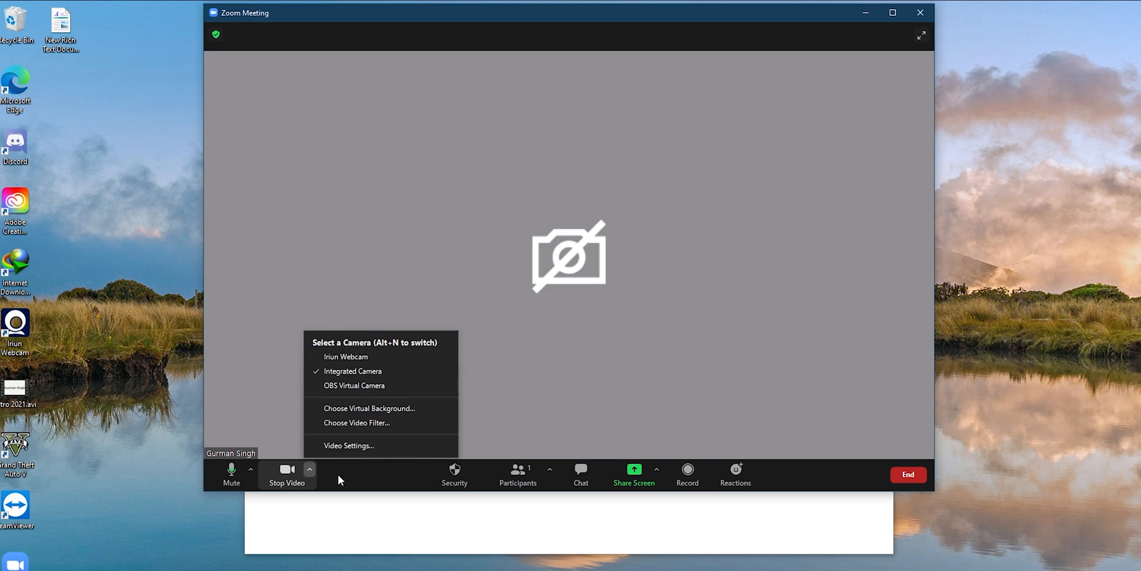
pyautogui.moveTo(381, 385)
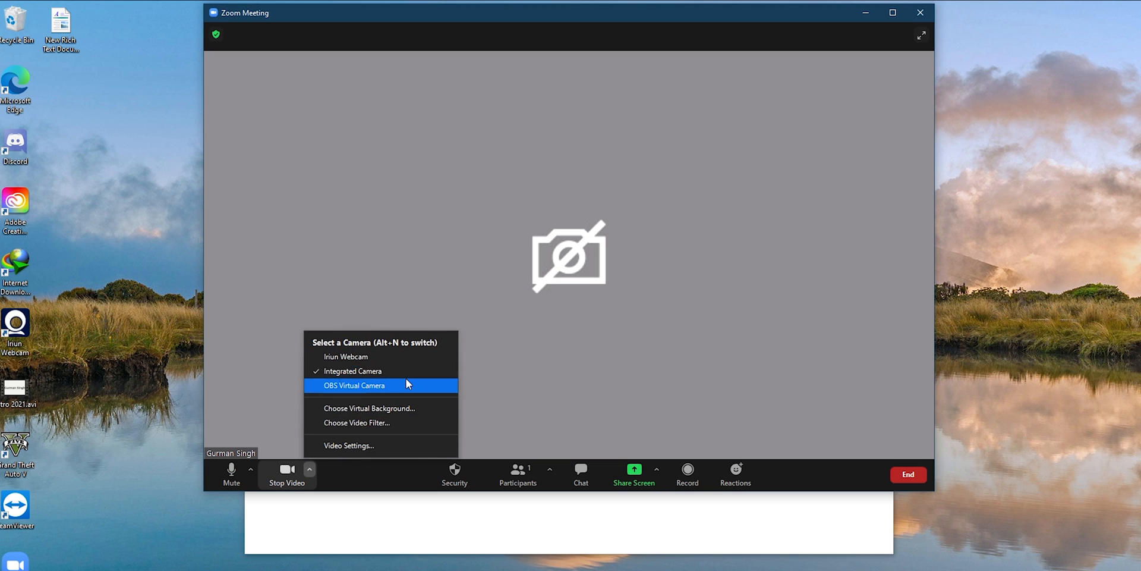
pyautogui.moveTo(346, 357)
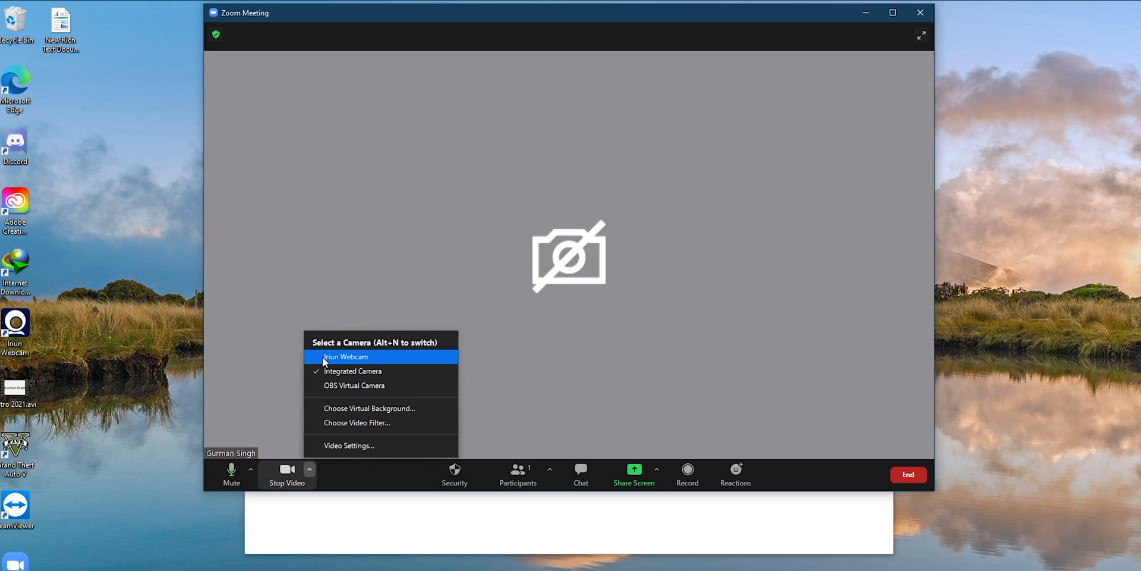